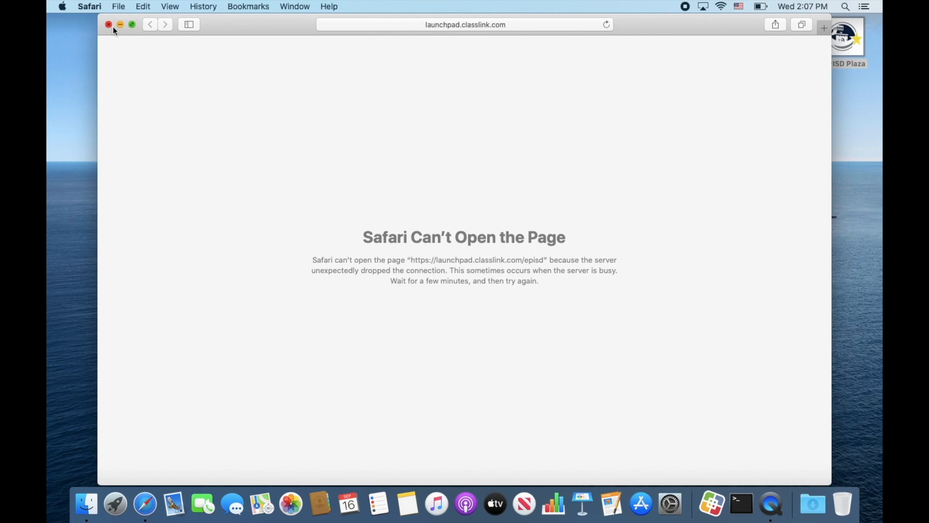
- Close the Safari window showing the ClassLink 'Can't Open the Page' error
left_click(108, 24)
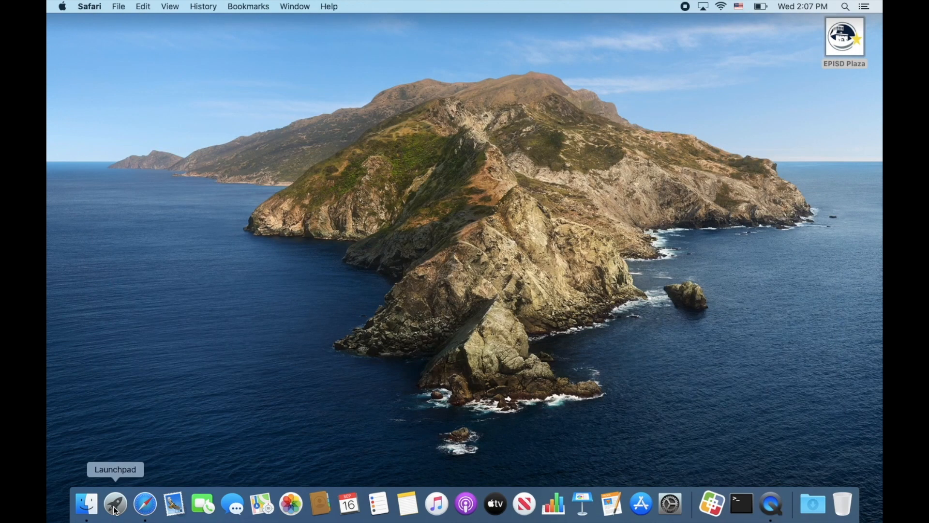
- Launch Self Service from Launchpad in the Dock
left_click(115, 504)
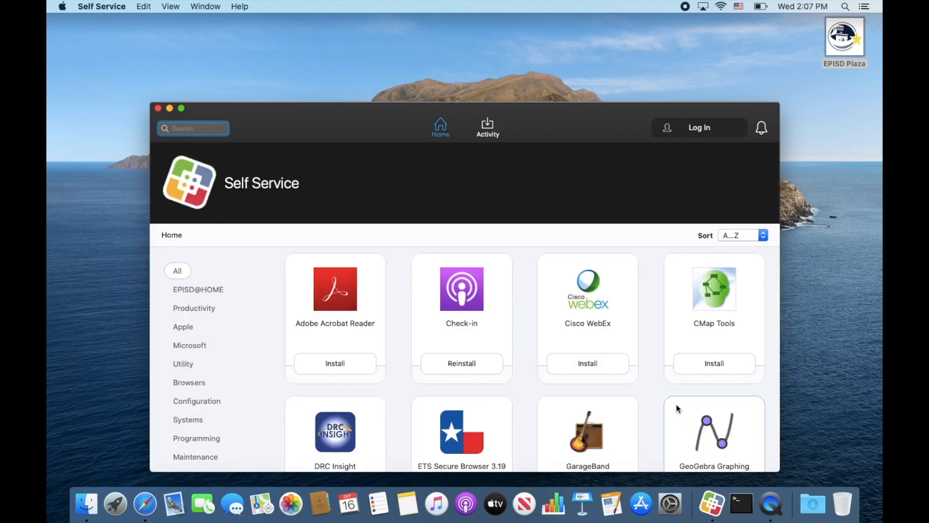
mouse_move(182, 109)
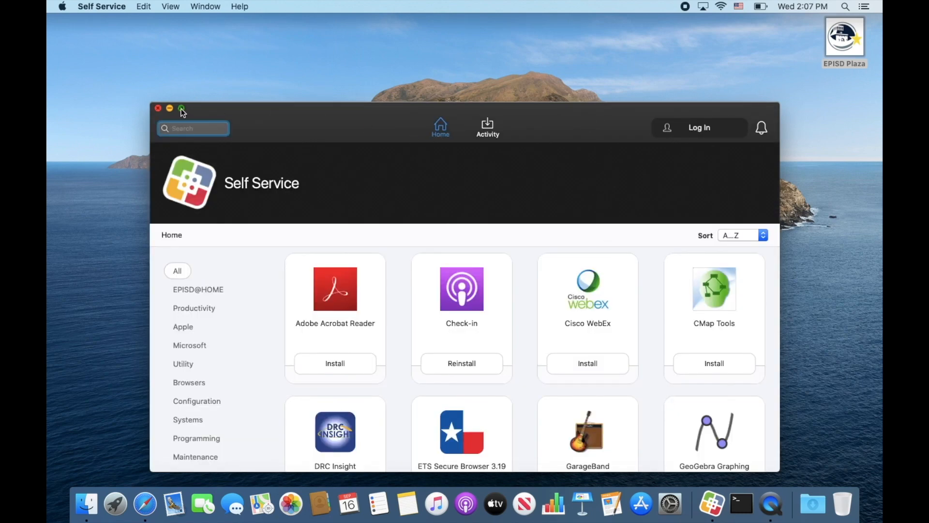
- Maximize Self Service, scroll down, and run Refresh on the iBoss Refresh item
left_click(182, 109)
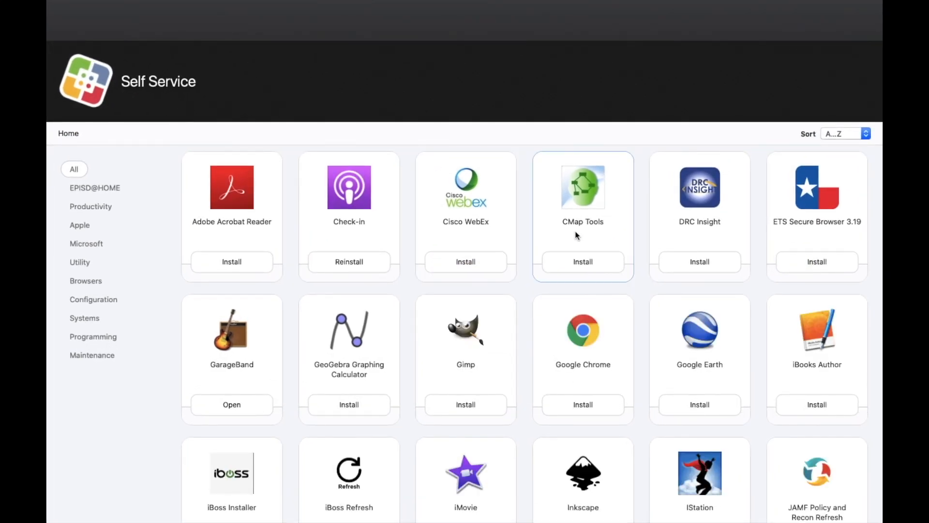
scroll("down", 3)
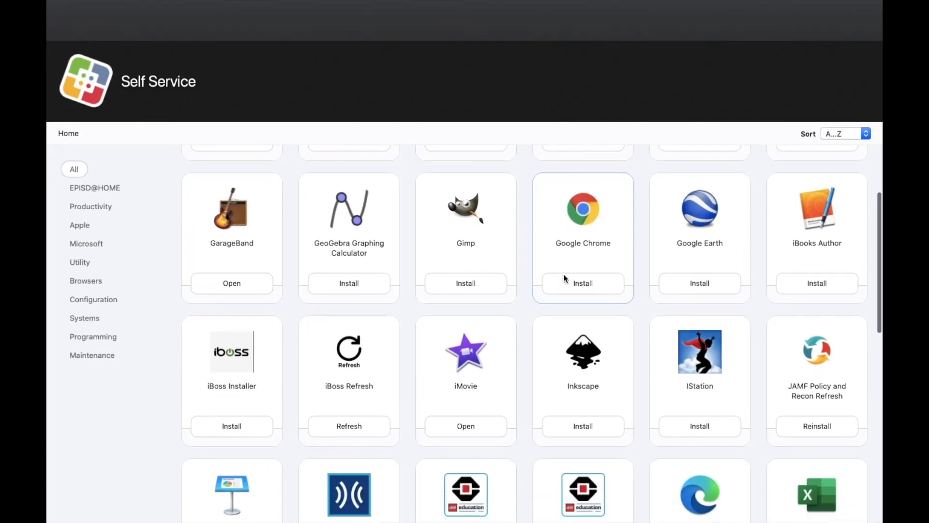
scroll("down", 3)
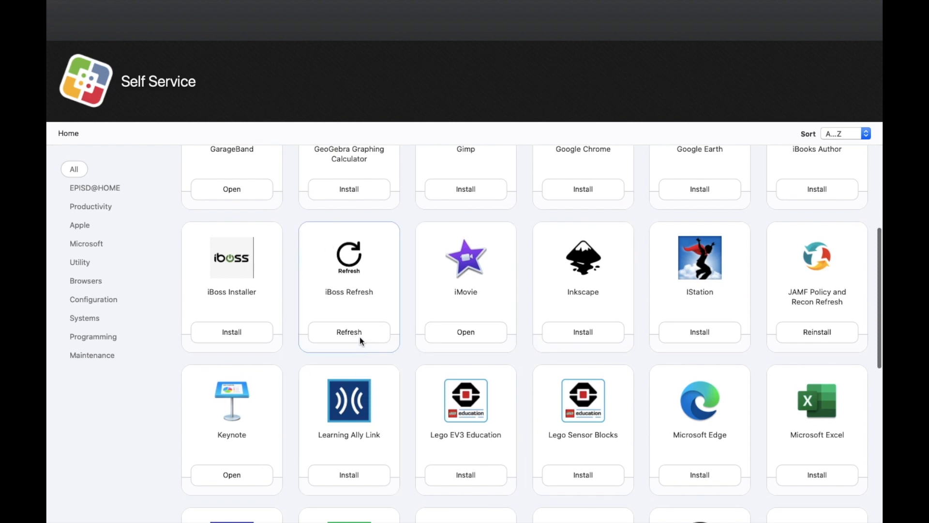
left_click(349, 332)
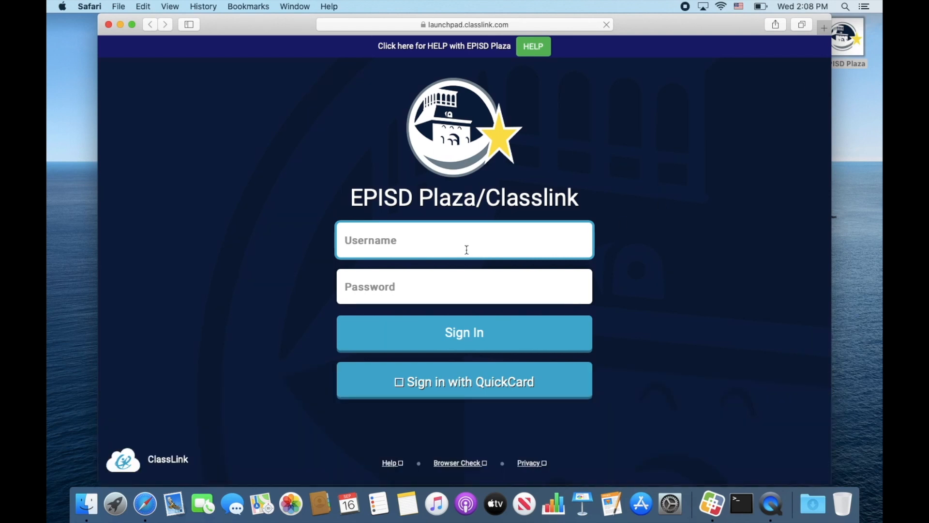
mouse_move(441, 241)
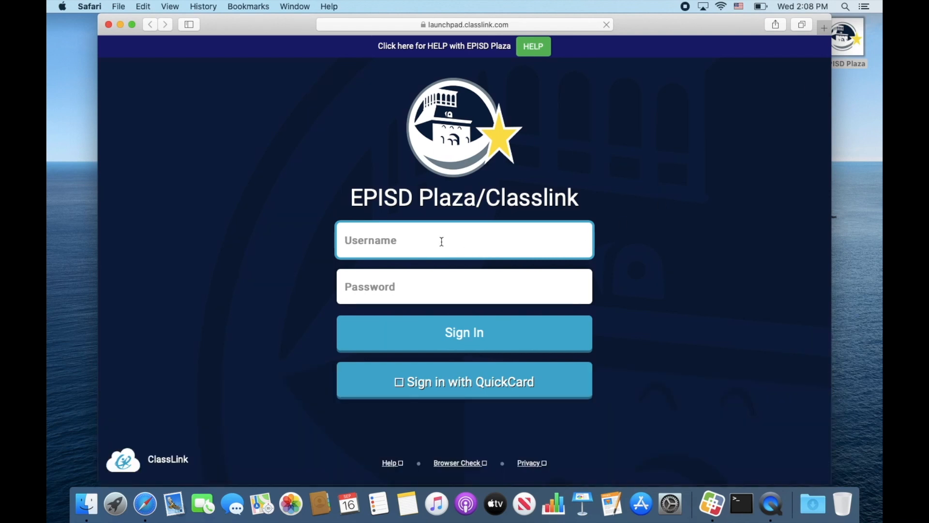